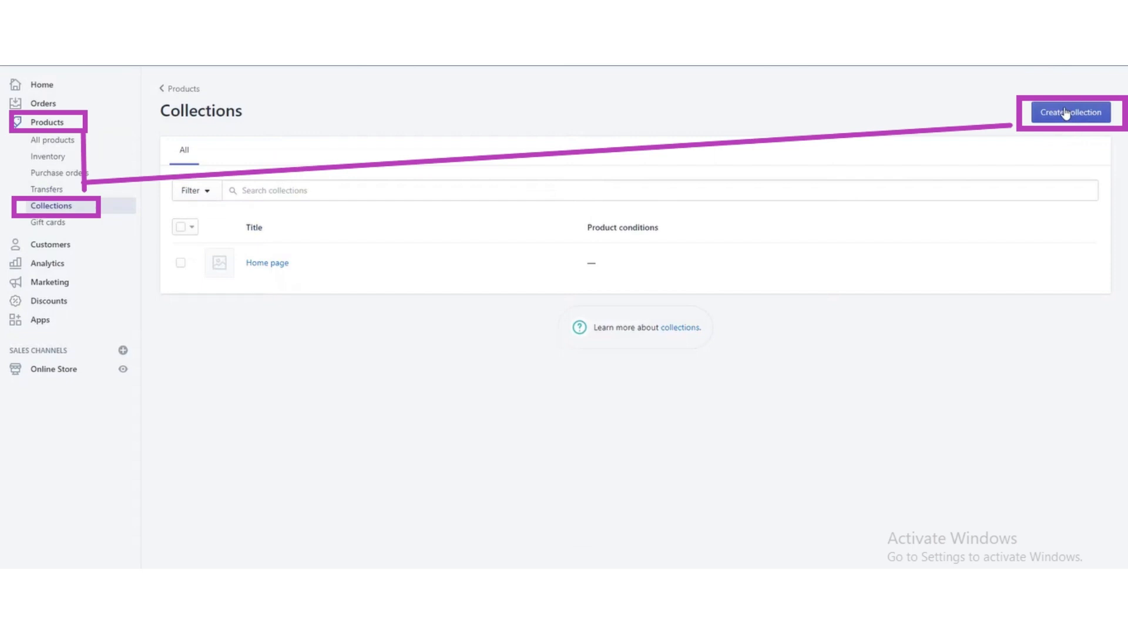
Start a new collection from the Collections page
click(1069, 113)
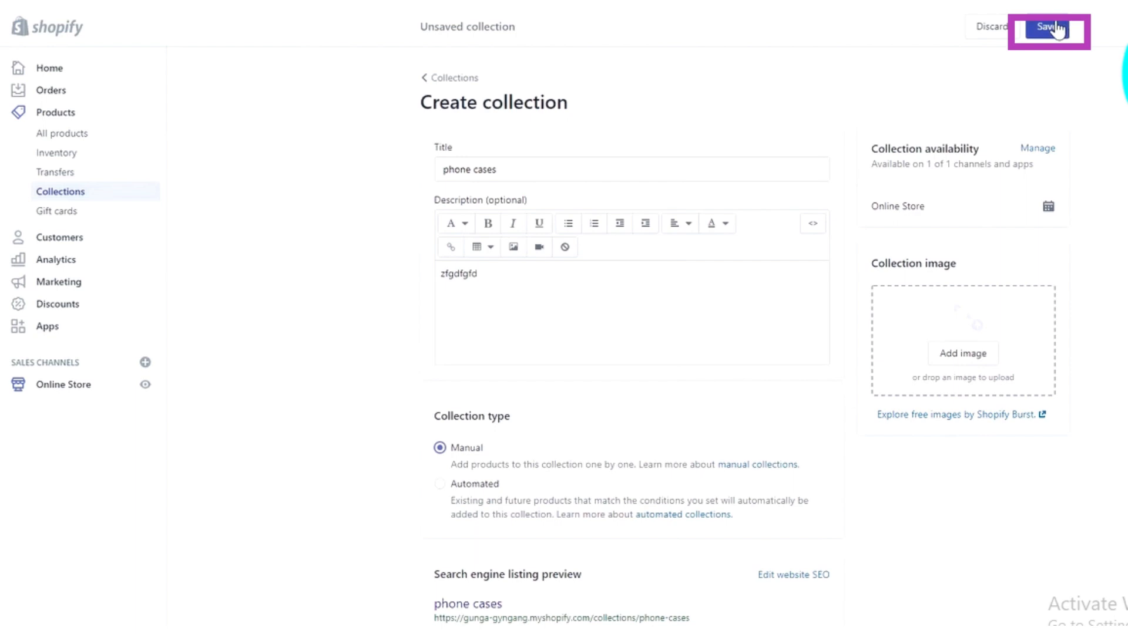
Save the new manual collection titled 'phone cases'
click(1046, 28)
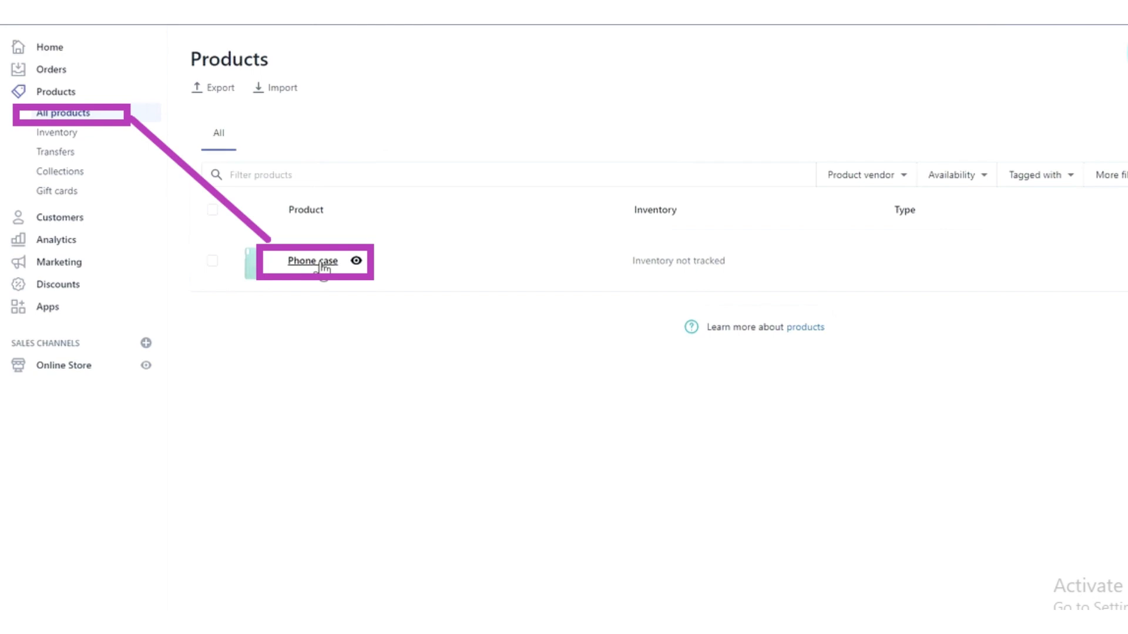
Add the Phone case product to the phone cases collection from its details page
click(310, 261)
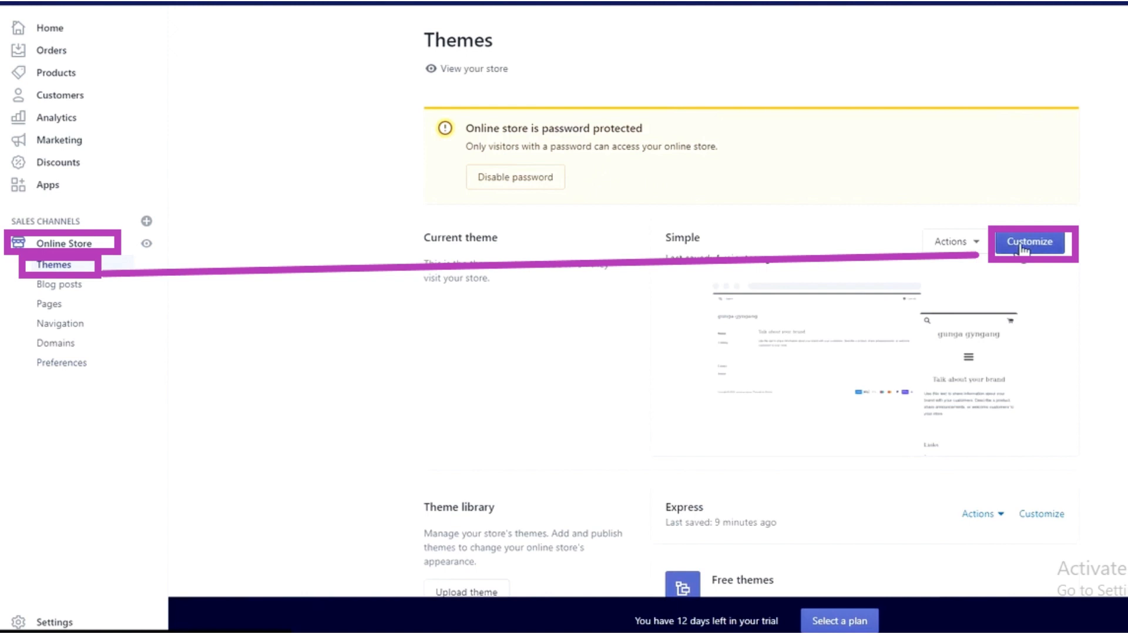
Customize the current Simple theme from the Themes page
click(1028, 242)
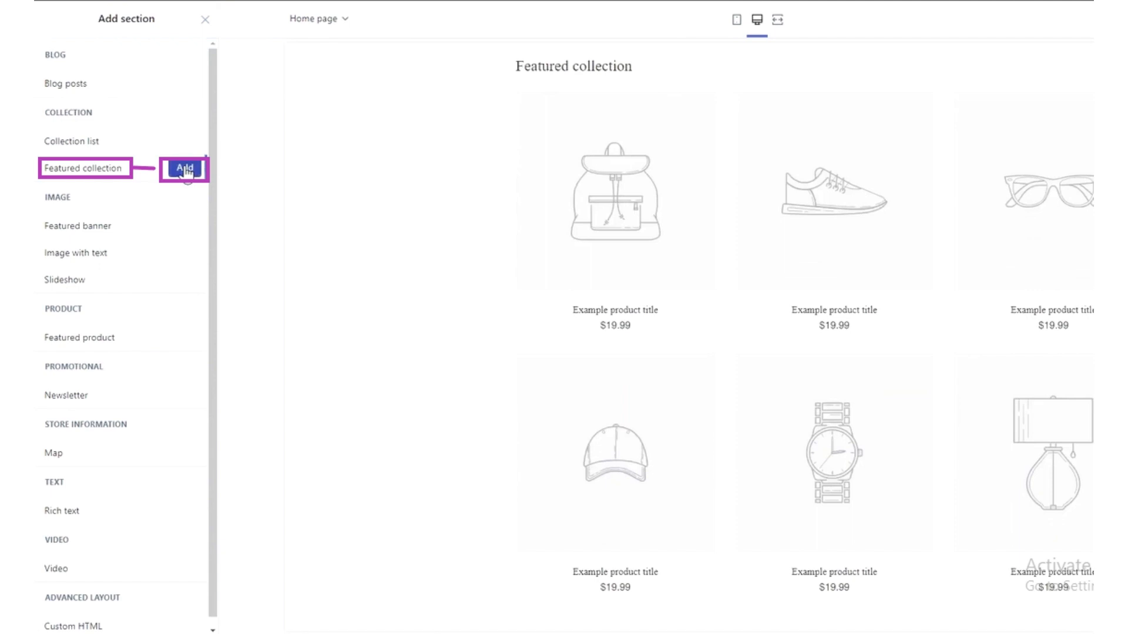
Add a Featured collection section to the home page
click(185, 168)
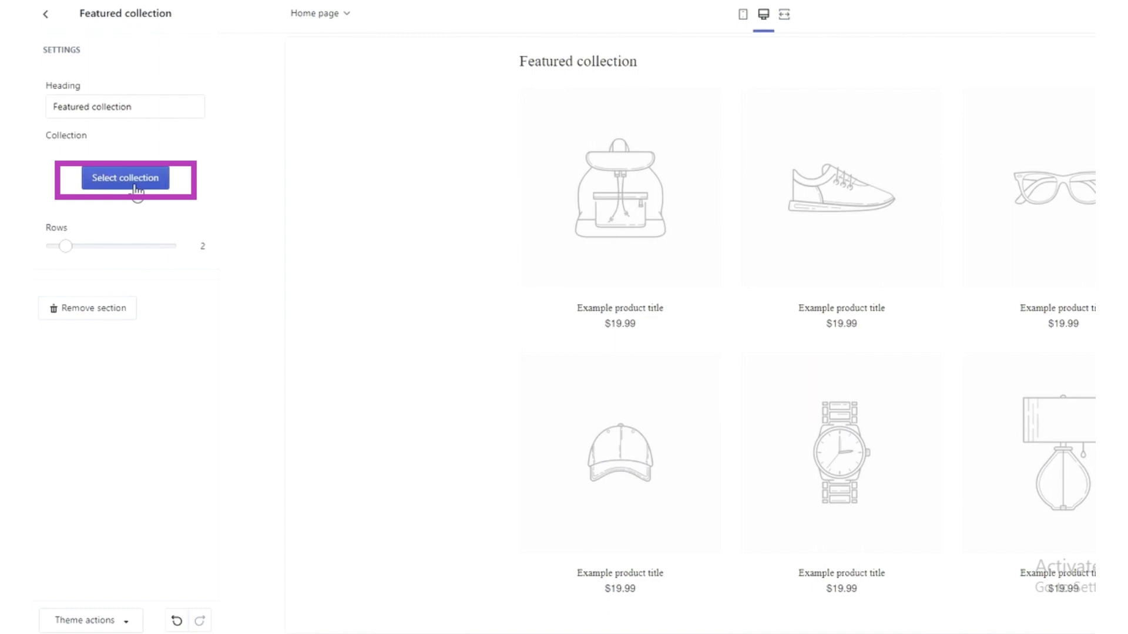
Set the Featured collection section to display the phone cases collection
click(123, 177)
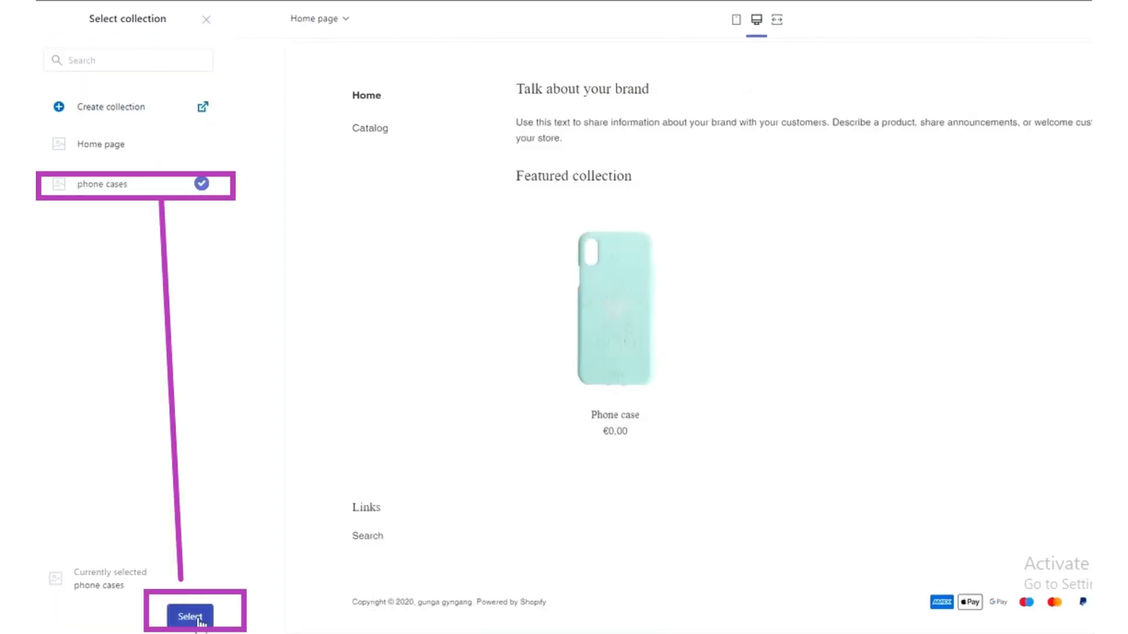